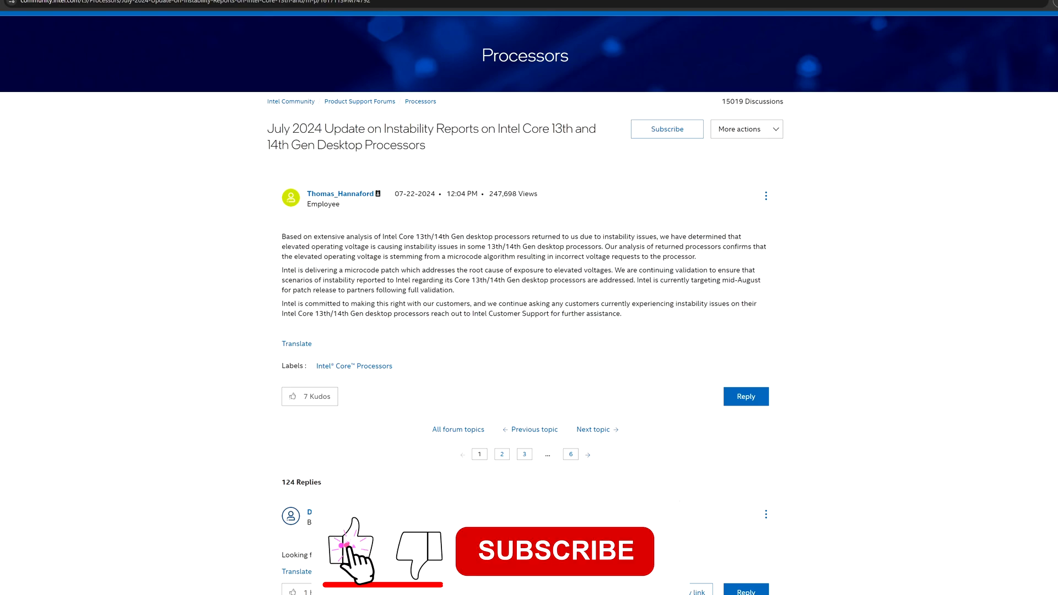
# - Switch to the VideoCardz tab with Intel's no-recall article on Raptor Lake CPUs
pyautogui.click(554, 551)
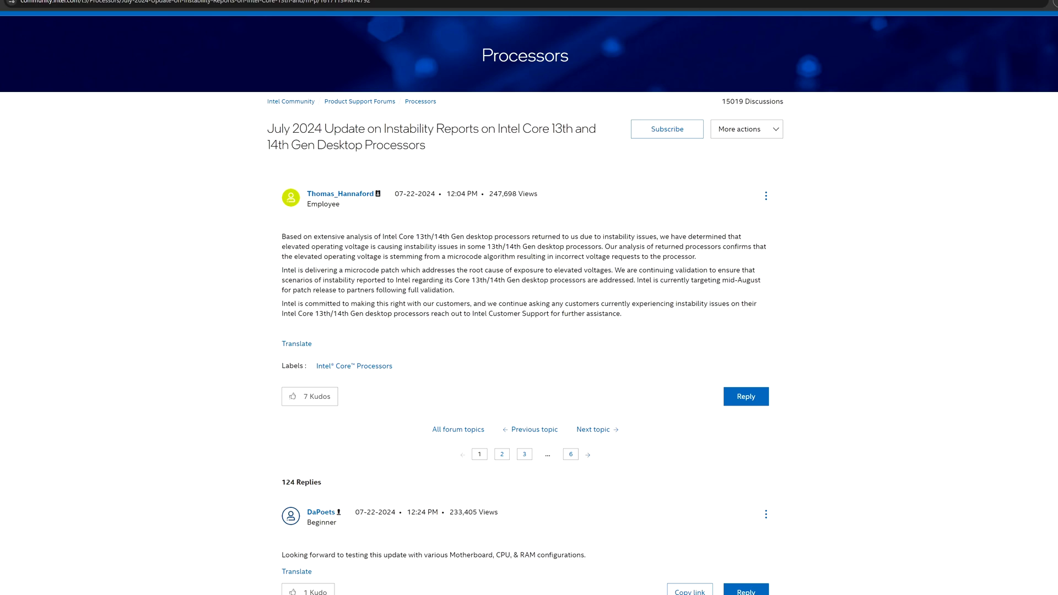
pyautogui.moveTo(518, 413)
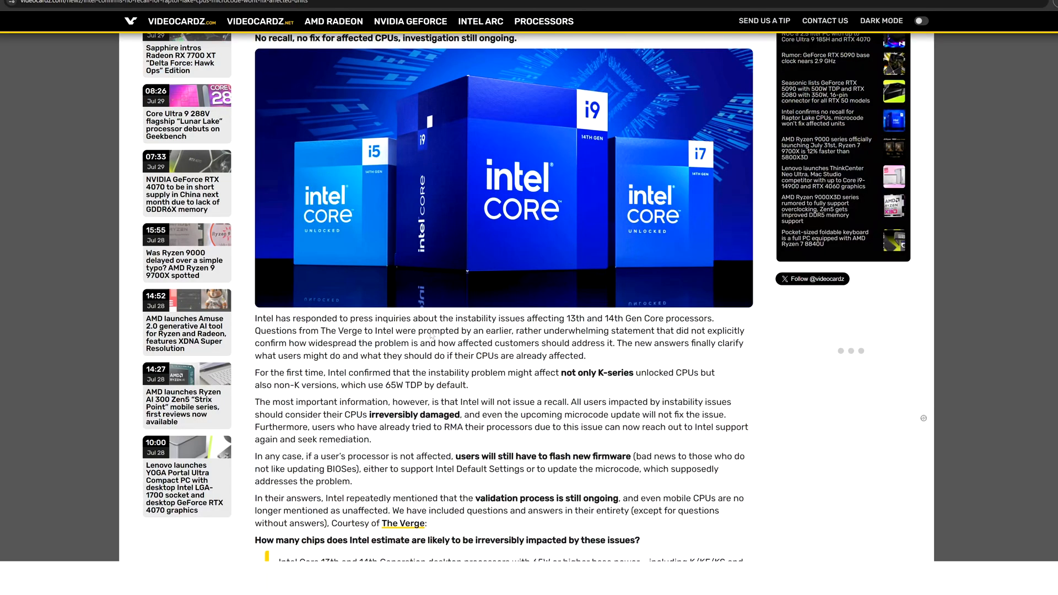
# - Scroll down through the VideoCardz Q&A toward the PCMag article on faulty microcode
pyautogui.scroll(-3)
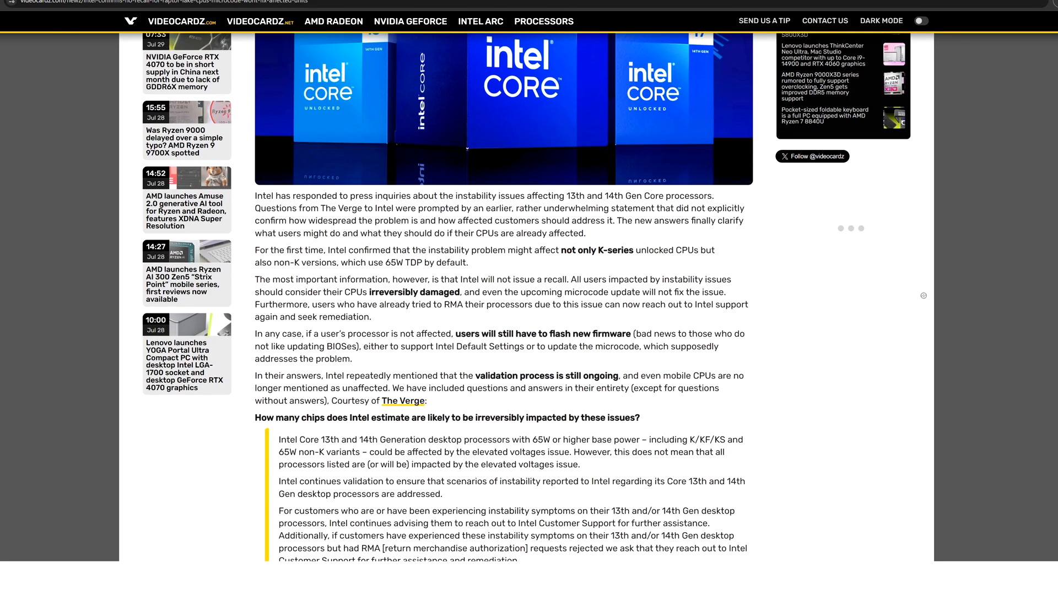
pyautogui.scroll(-3)
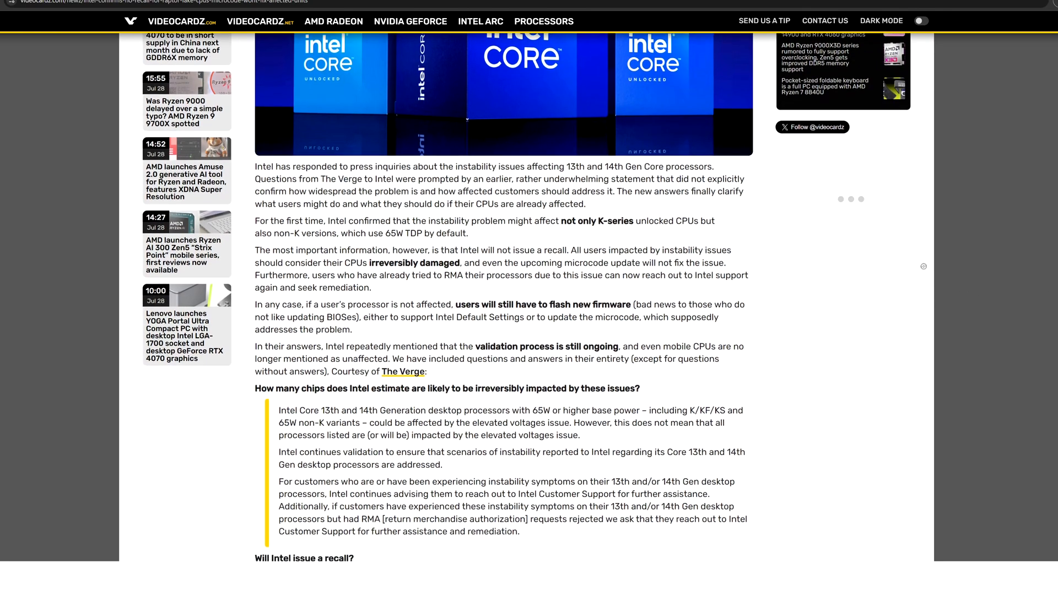
pyautogui.scroll(-3)
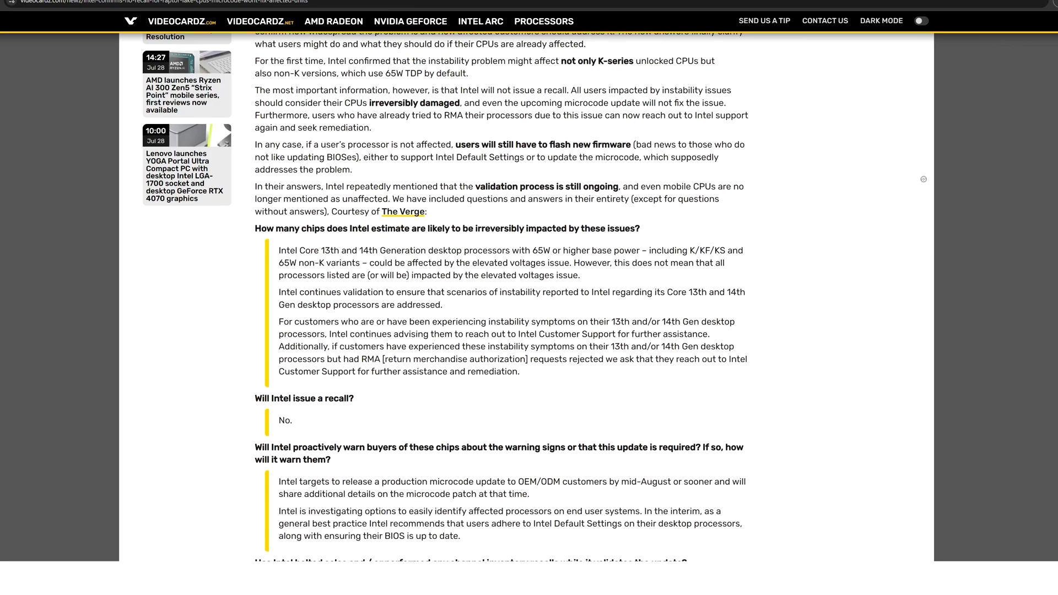
pyautogui.scroll(-3)
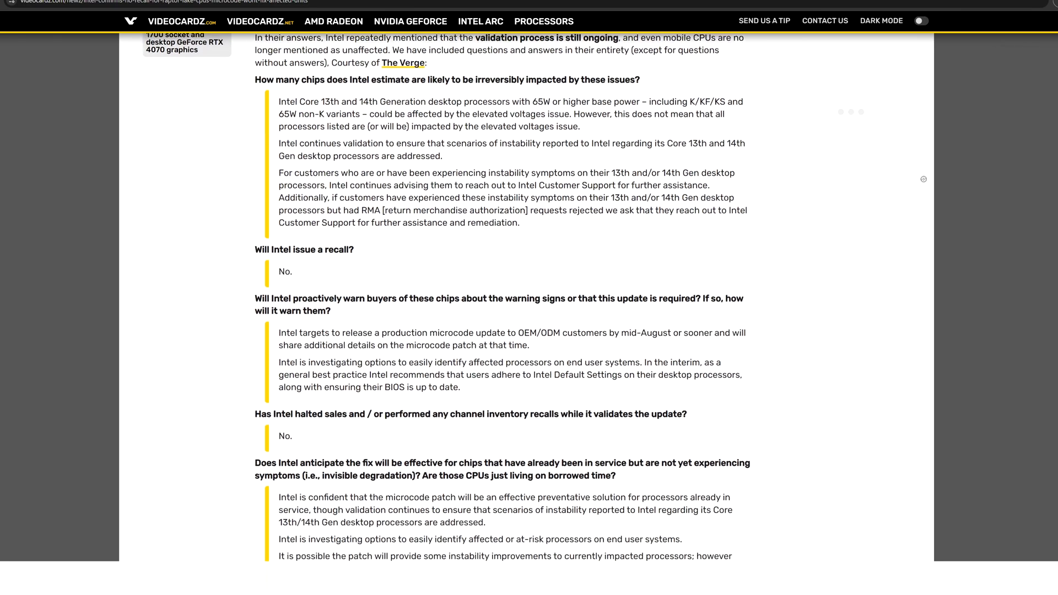
pyautogui.scroll(-3)
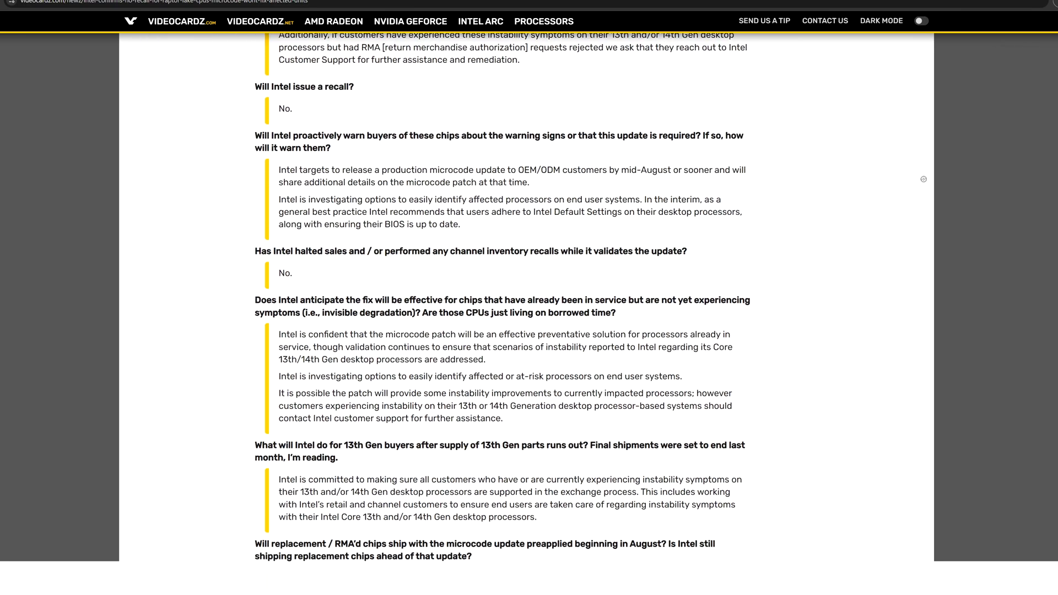
pyautogui.scroll(-3)
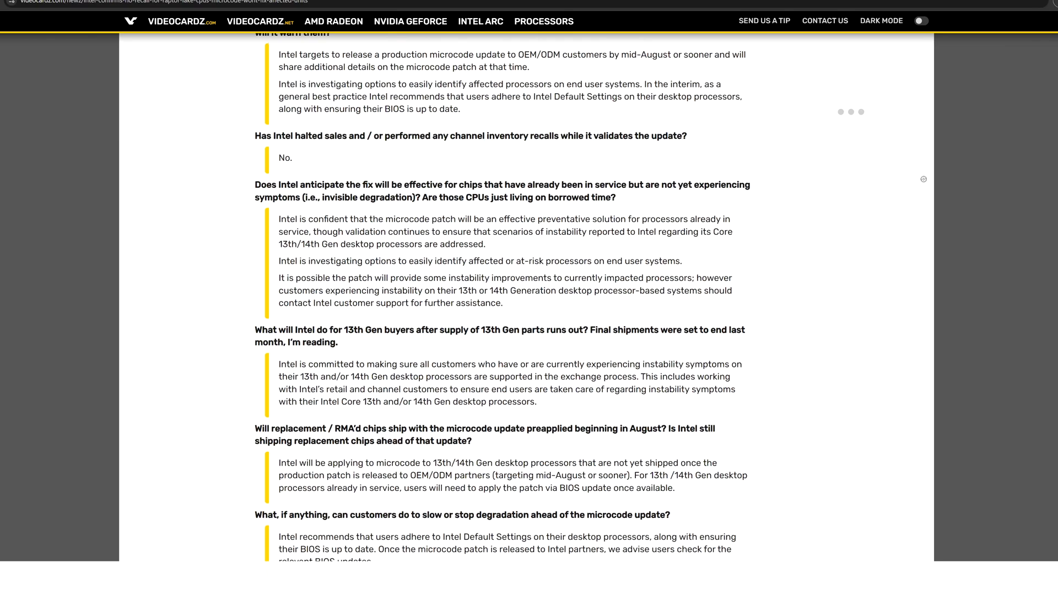
pyautogui.scroll(-3)
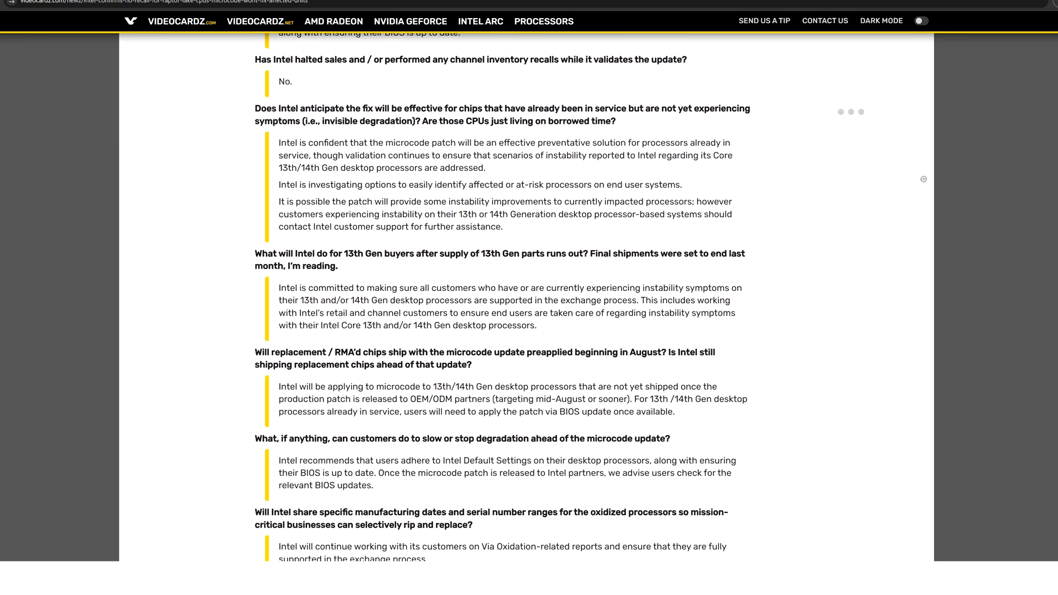
pyautogui.scroll(-3)
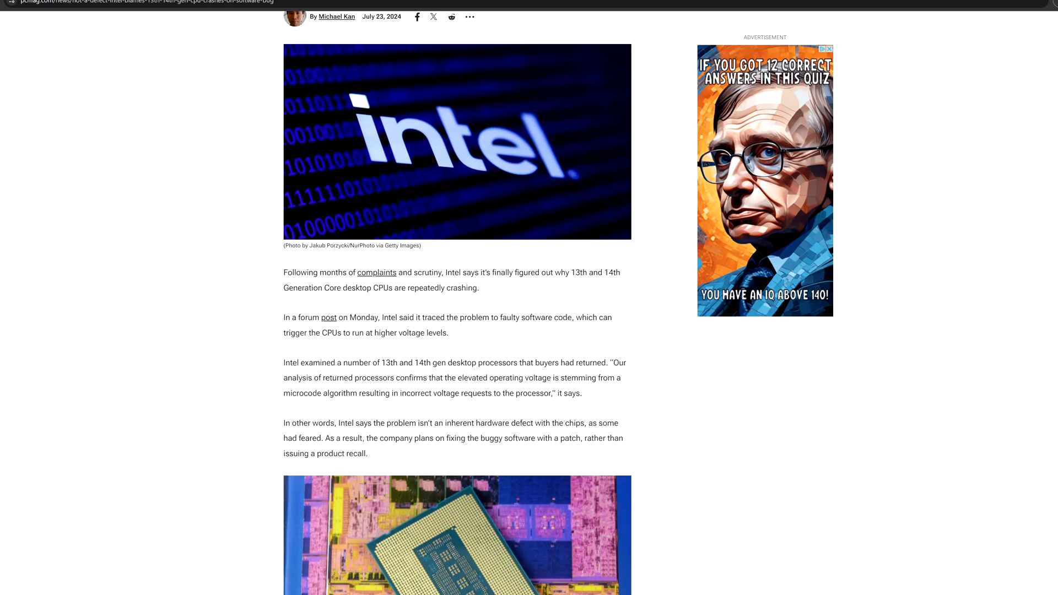
# - Scroll to the end of the PCMag article and switch to the r/intel Reddit thread tab
pyautogui.scroll(-3)
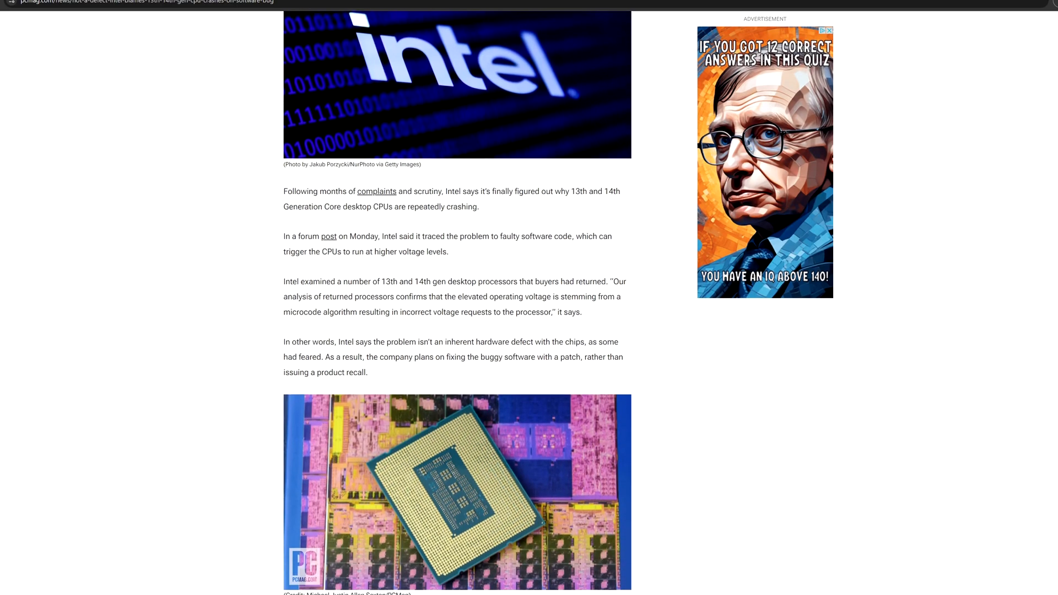
pyautogui.scroll(-3)
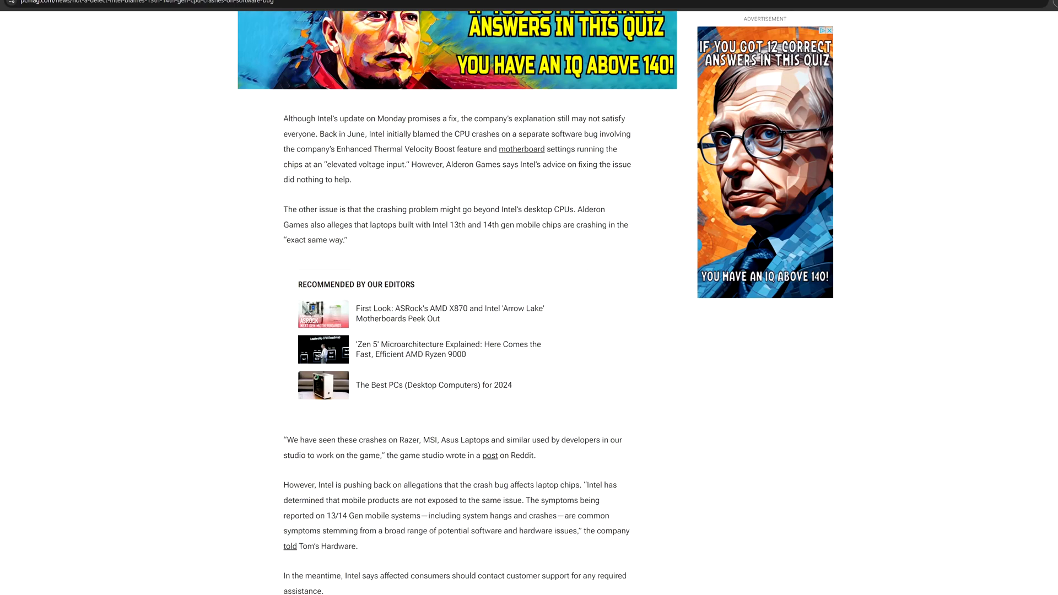
pyautogui.scroll(-3)
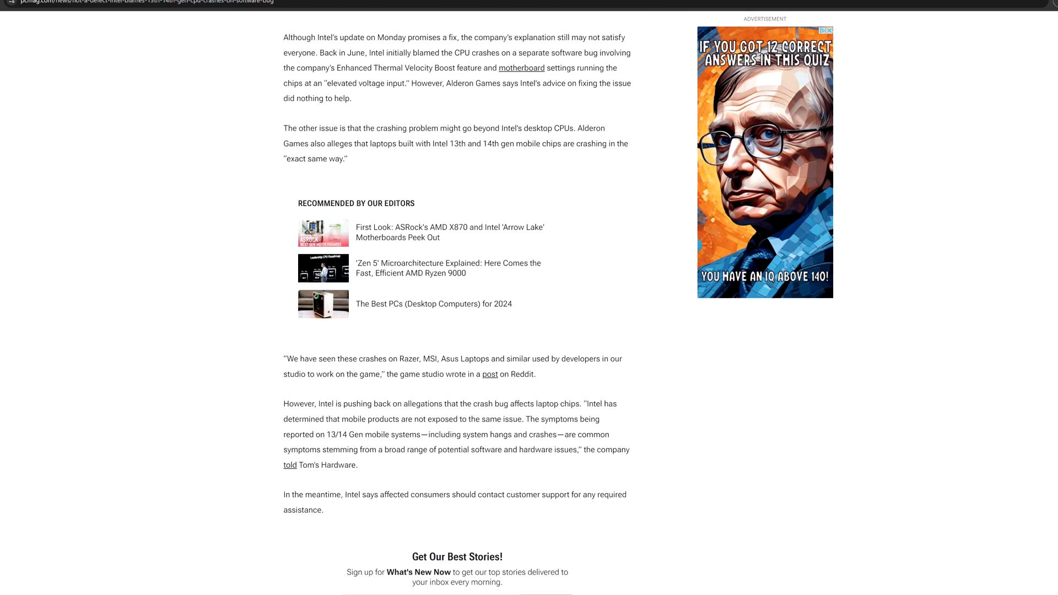
pyautogui.scroll(-3)
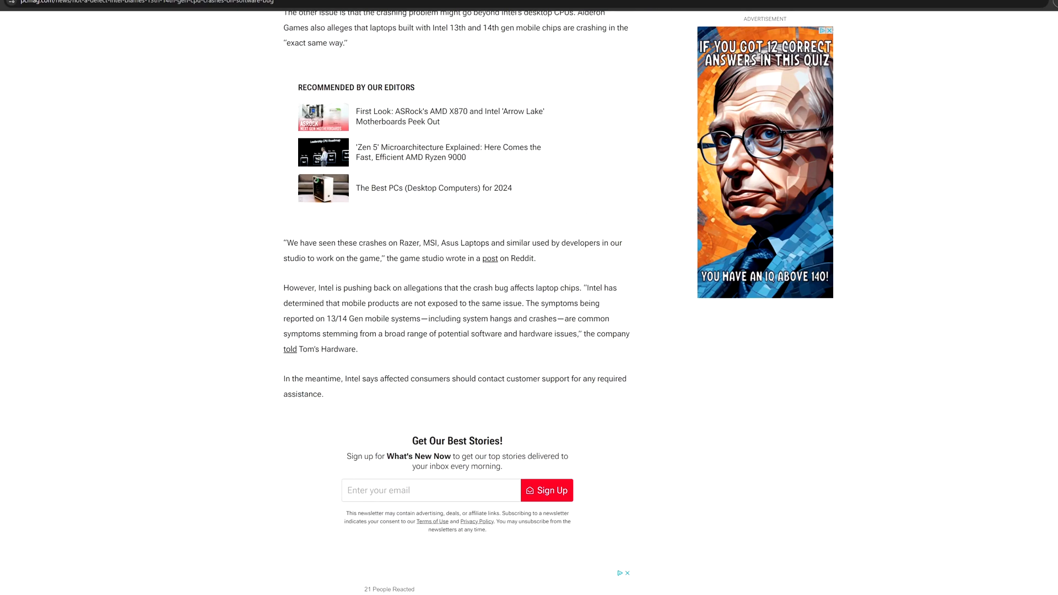
pyautogui.scroll(-3)
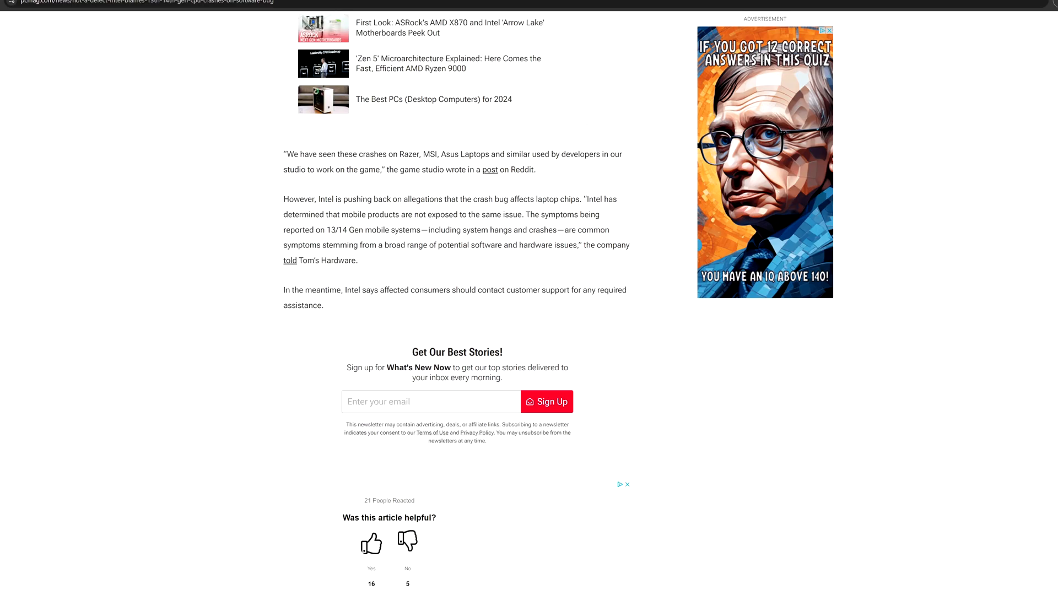
pyautogui.click(489, 170)
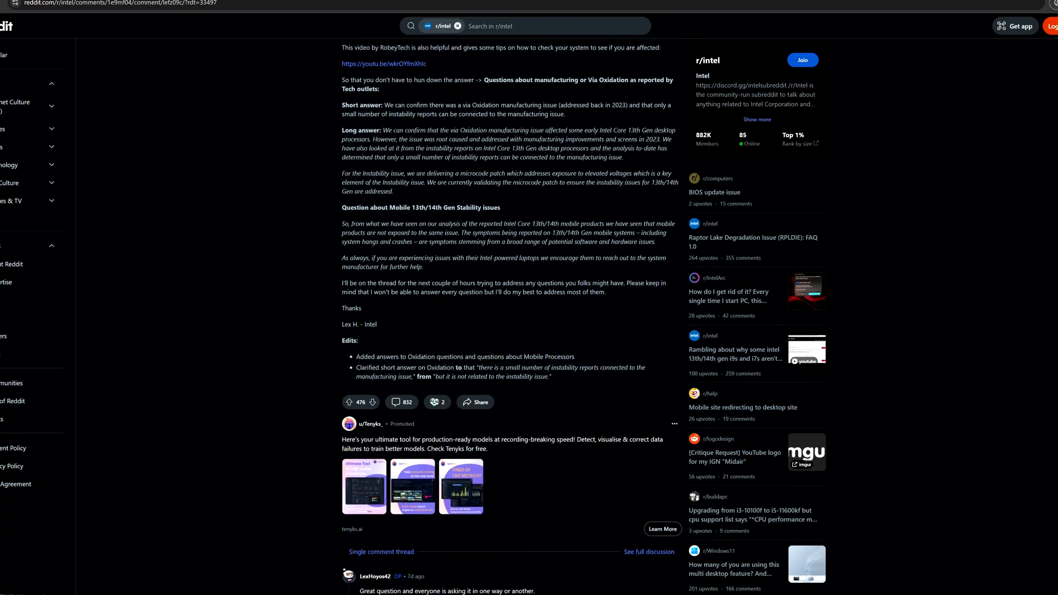
# - Scroll through the Reddit comments toward The Verge's Ryzen 9000 delay article
pyautogui.scroll(-3)
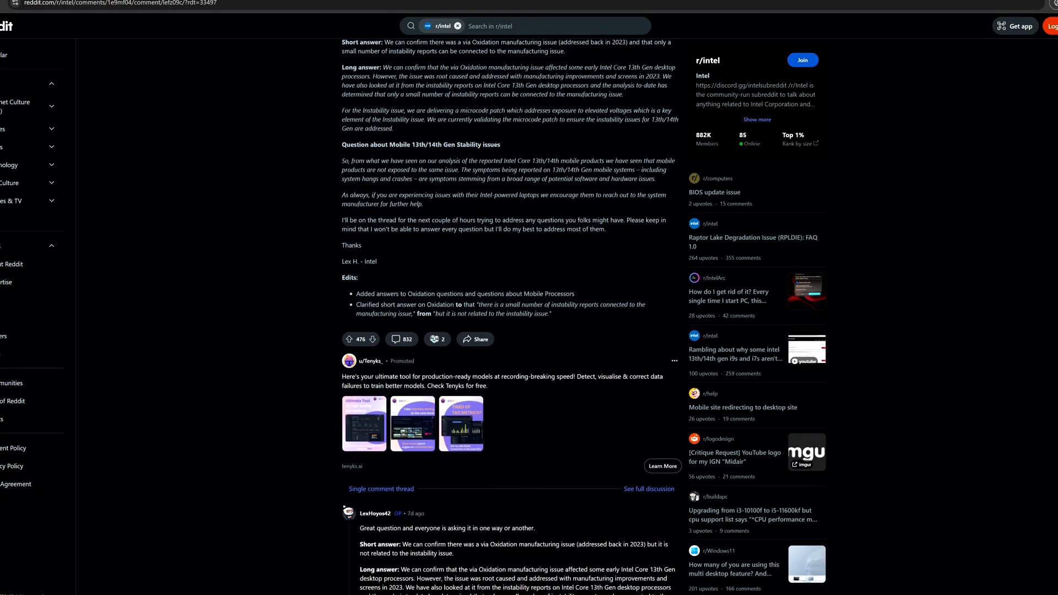
pyautogui.scroll(-3)
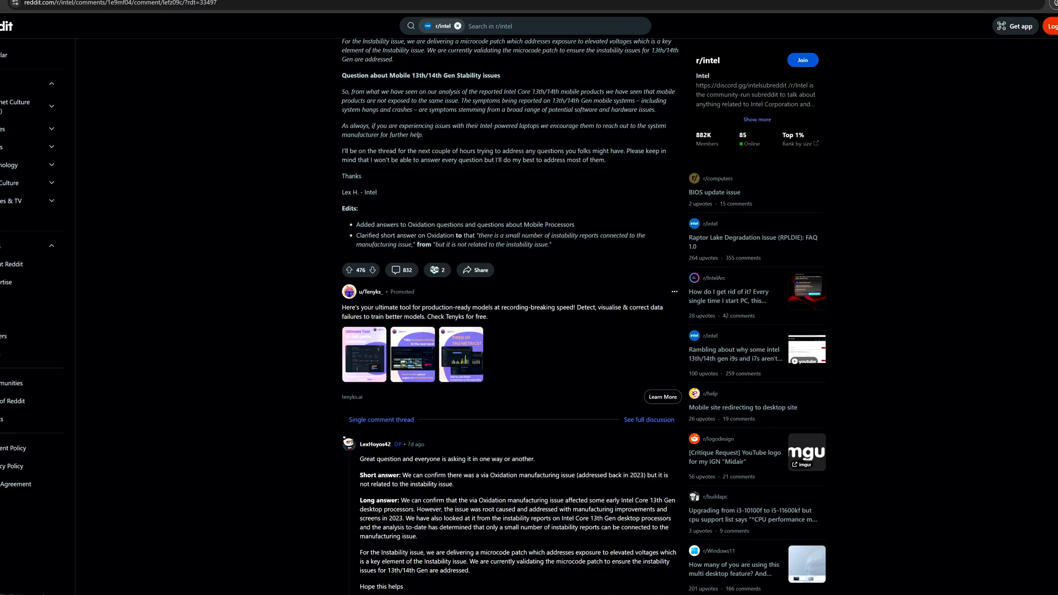
pyautogui.scroll(-3)
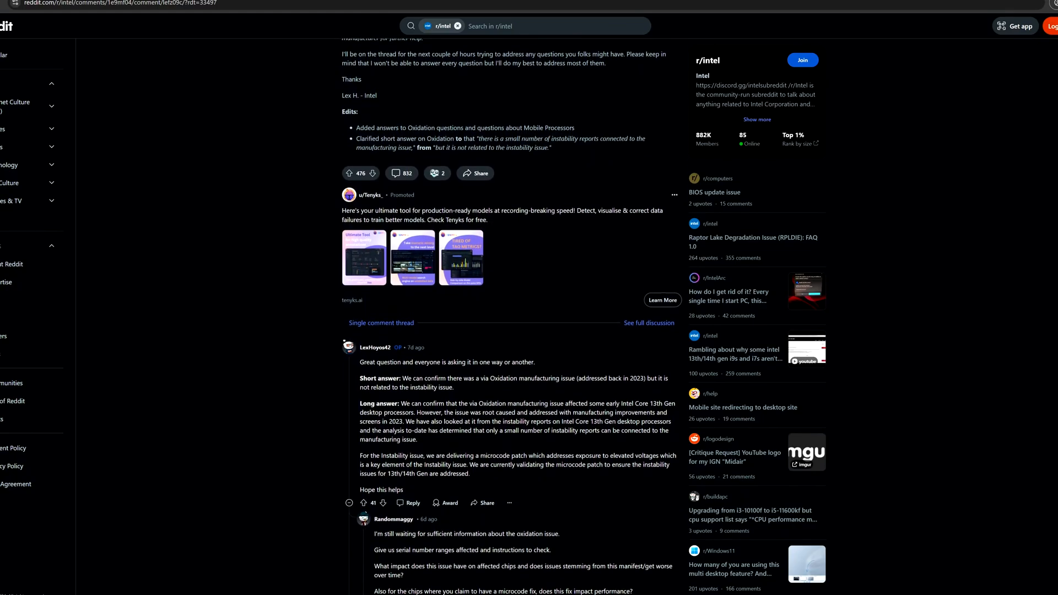
pyautogui.scroll(-3)
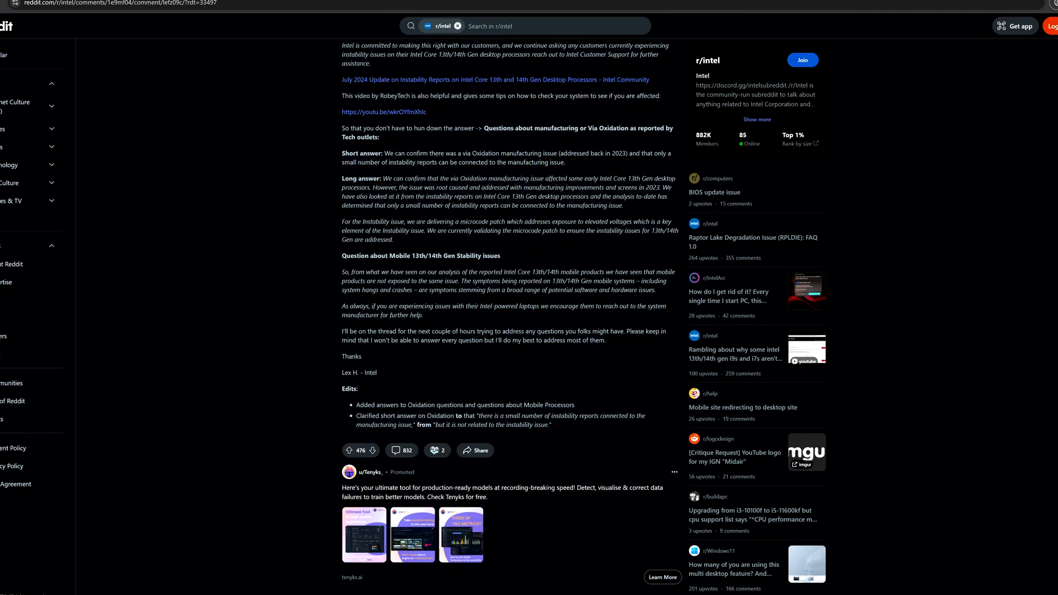
pyautogui.scroll(-3)
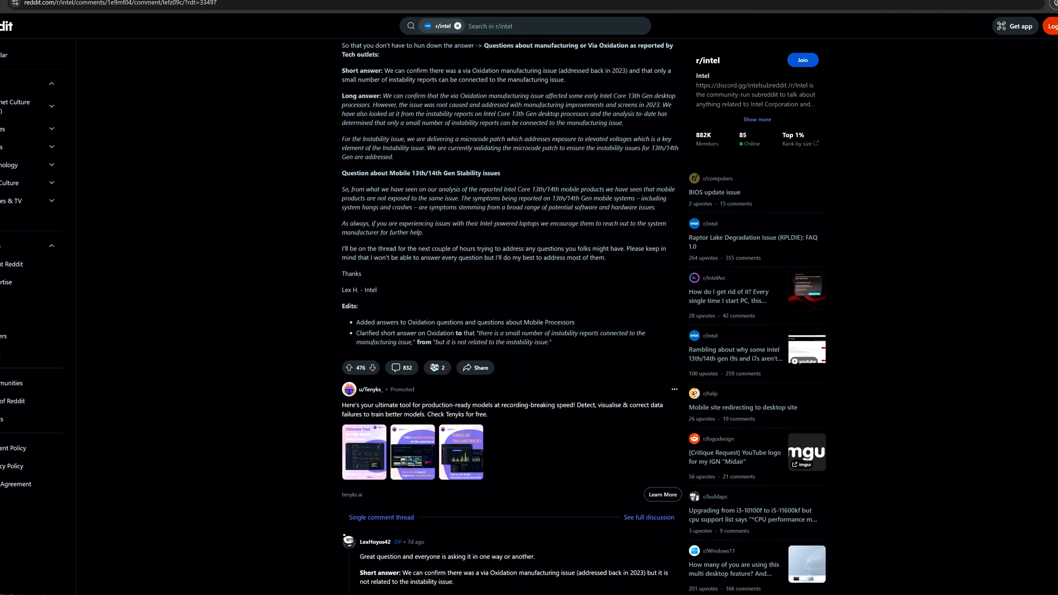
pyautogui.scroll(-3)
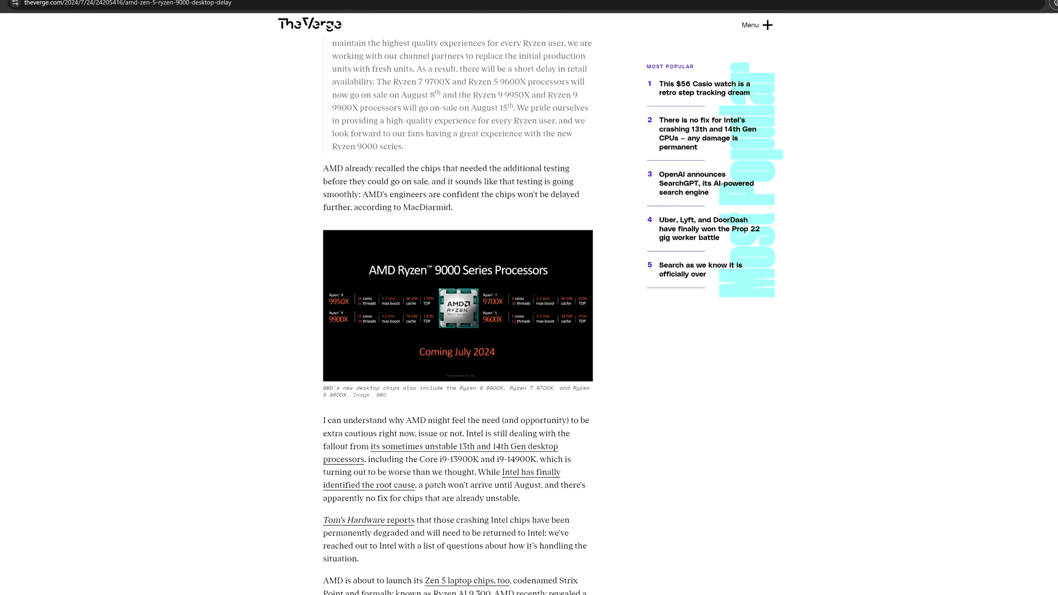
# - Scroll down the Forbes Ryzen 9000 delay article past AMD's statement
pyautogui.scroll(-3)
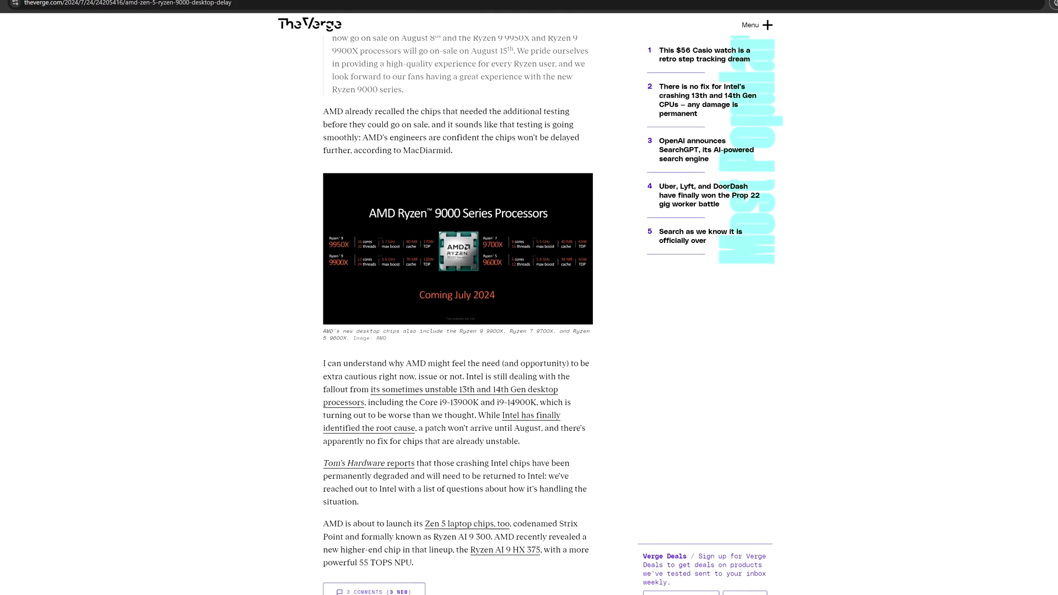
pyautogui.scroll(-3)
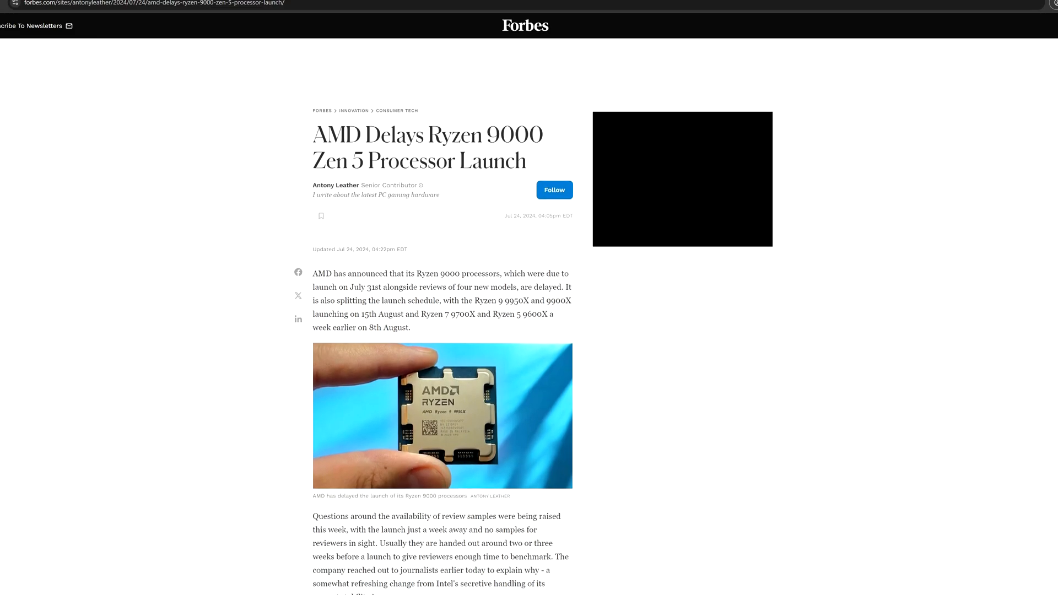
pyautogui.scroll(-3)
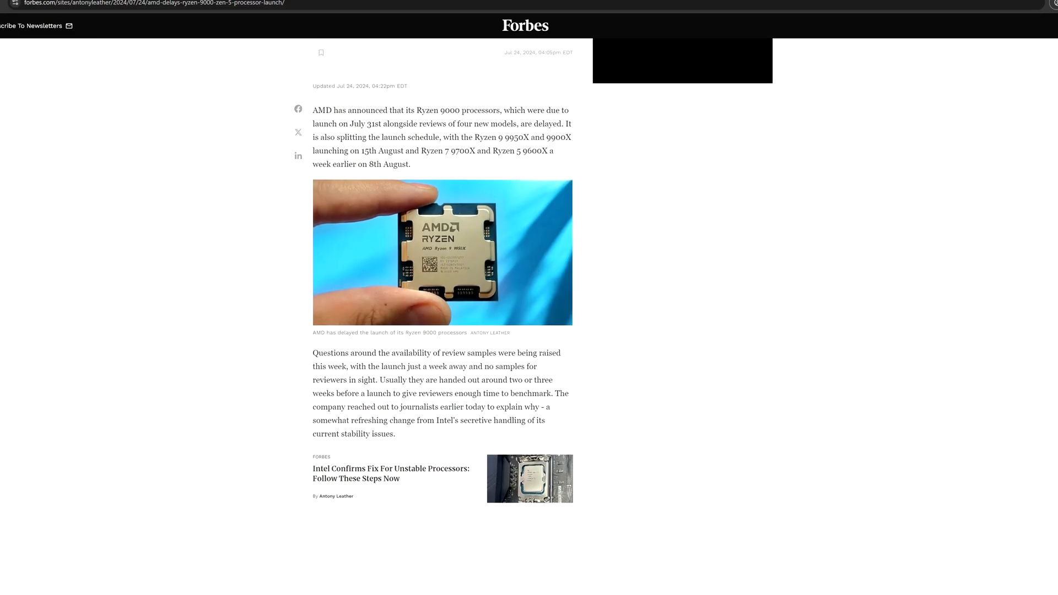
pyautogui.scroll(-3)
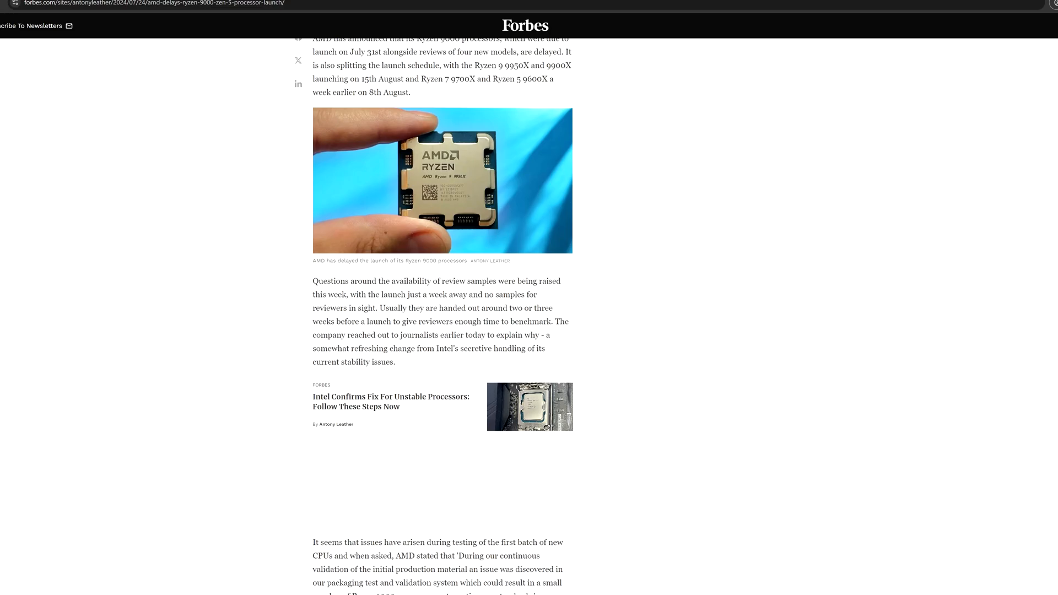
pyautogui.scroll(-3)
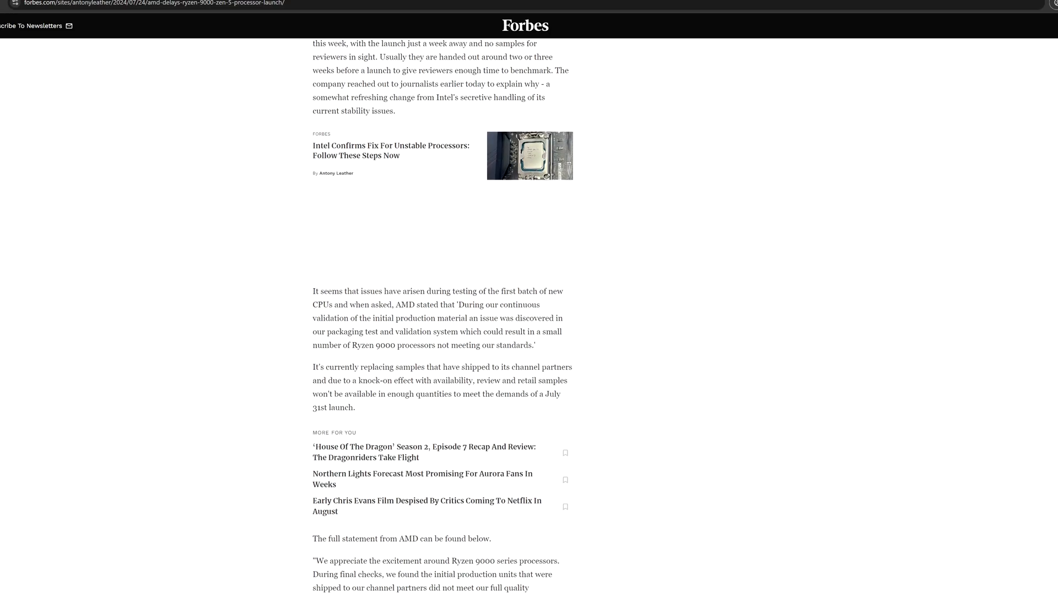
pyautogui.scroll(-3)
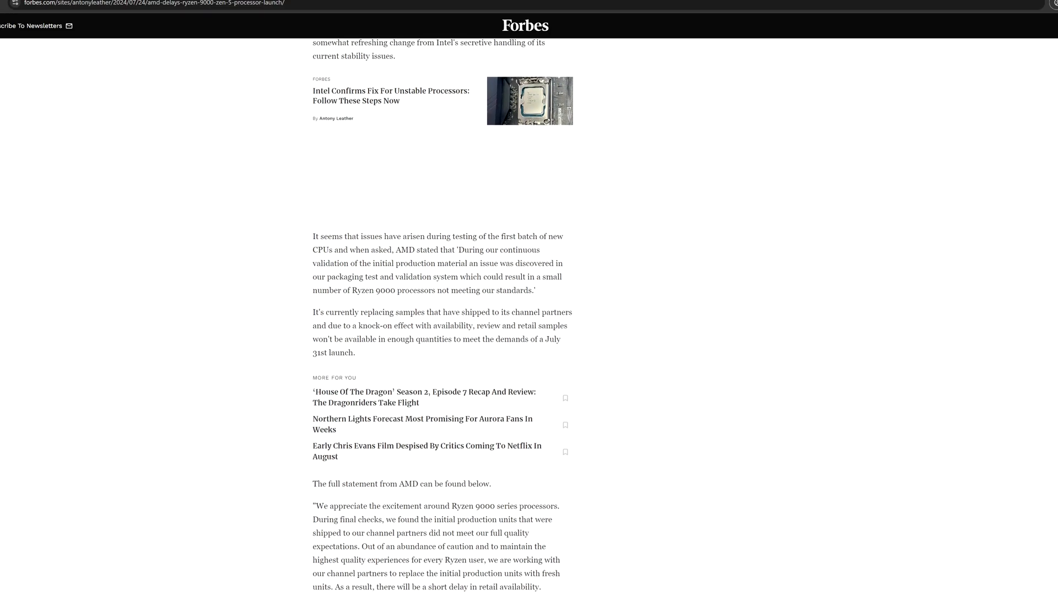
pyautogui.scroll(-3)
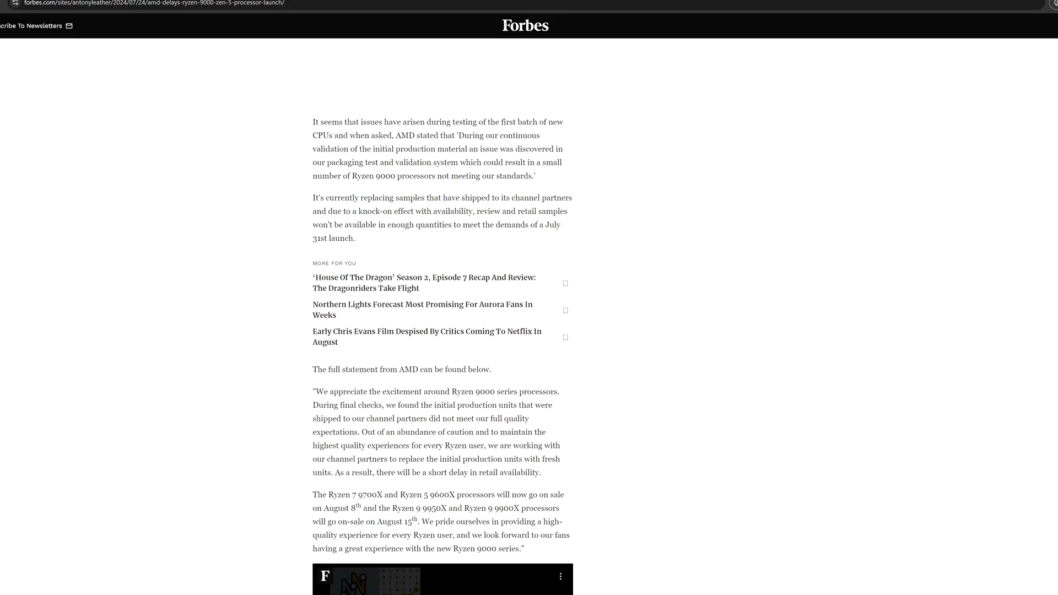
pyautogui.scroll(-3)
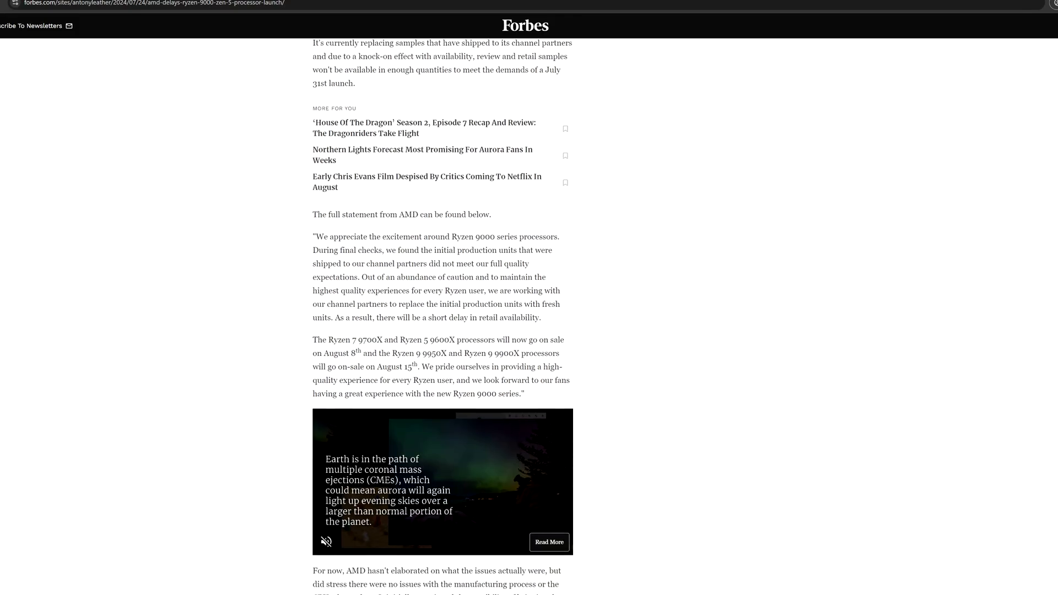
pyautogui.scroll(-3)
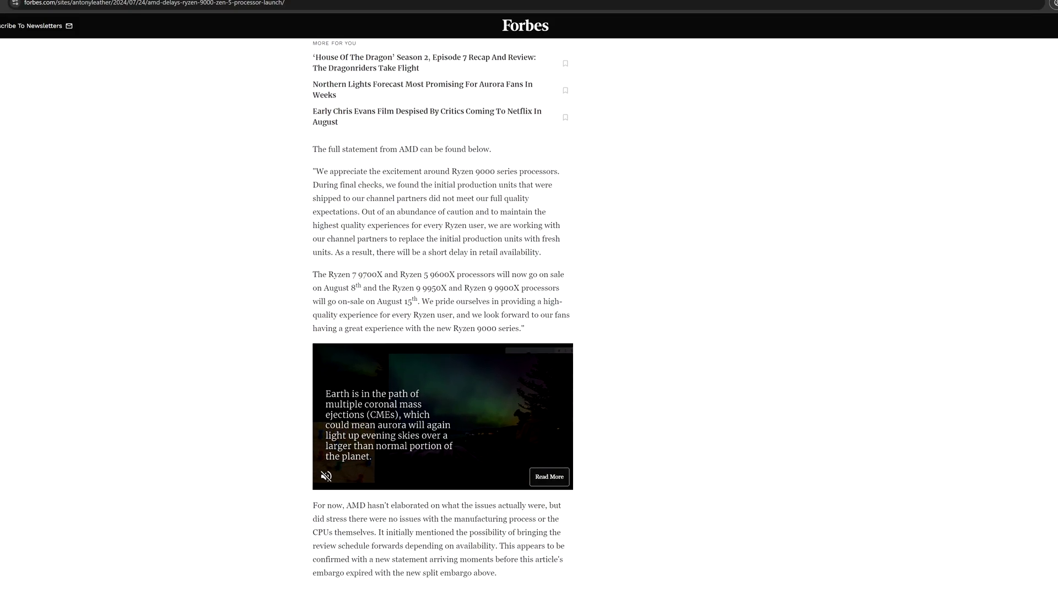
# - Continue past the author bio until the Forbes heatspreader-typo article loads below
pyautogui.scroll(-3)
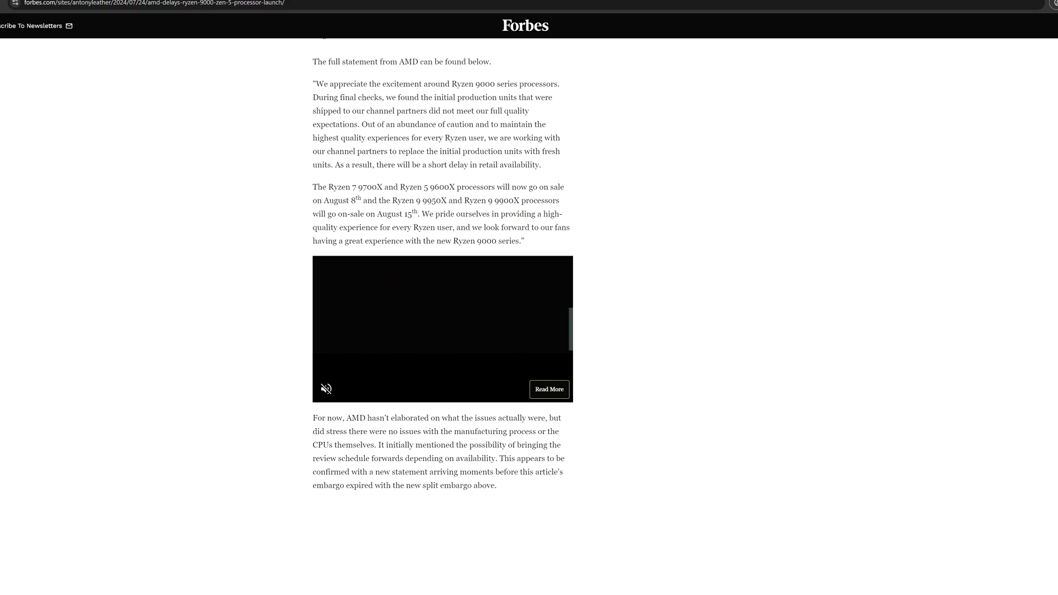
pyautogui.scroll(-3)
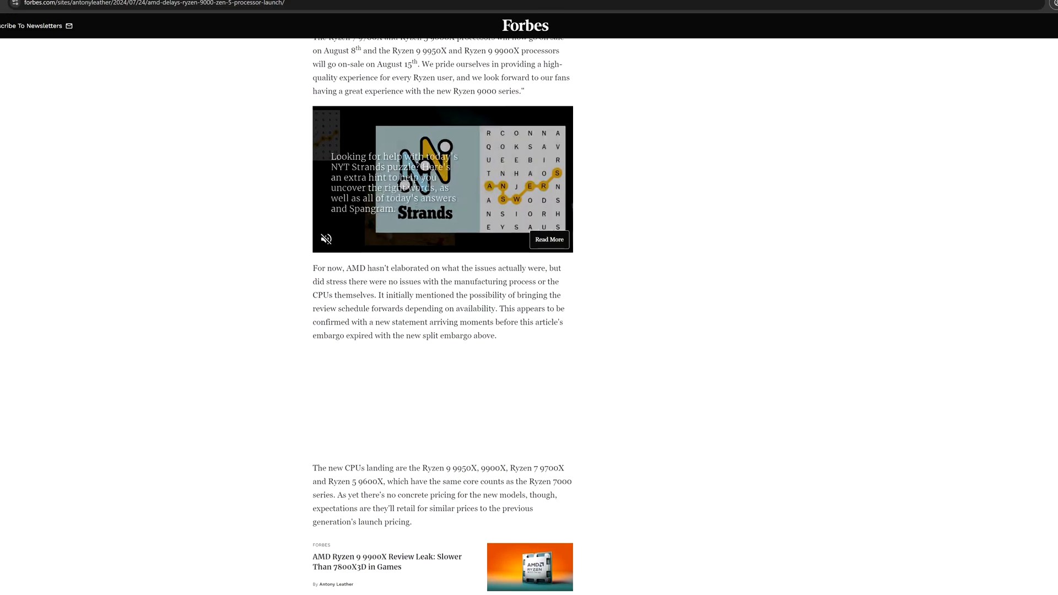
pyautogui.scroll(-3)
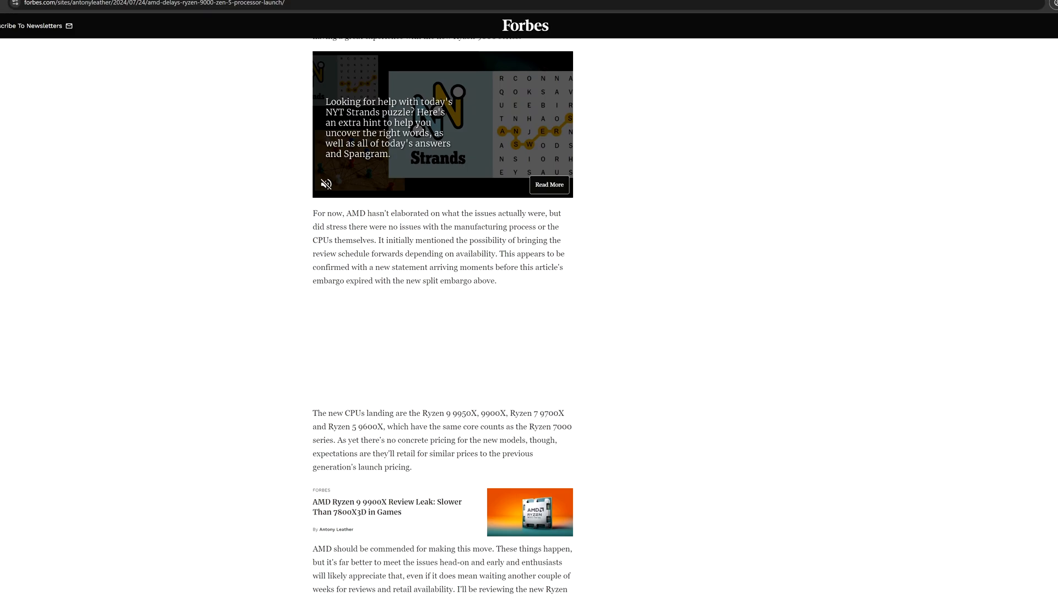
pyautogui.scroll(-3)
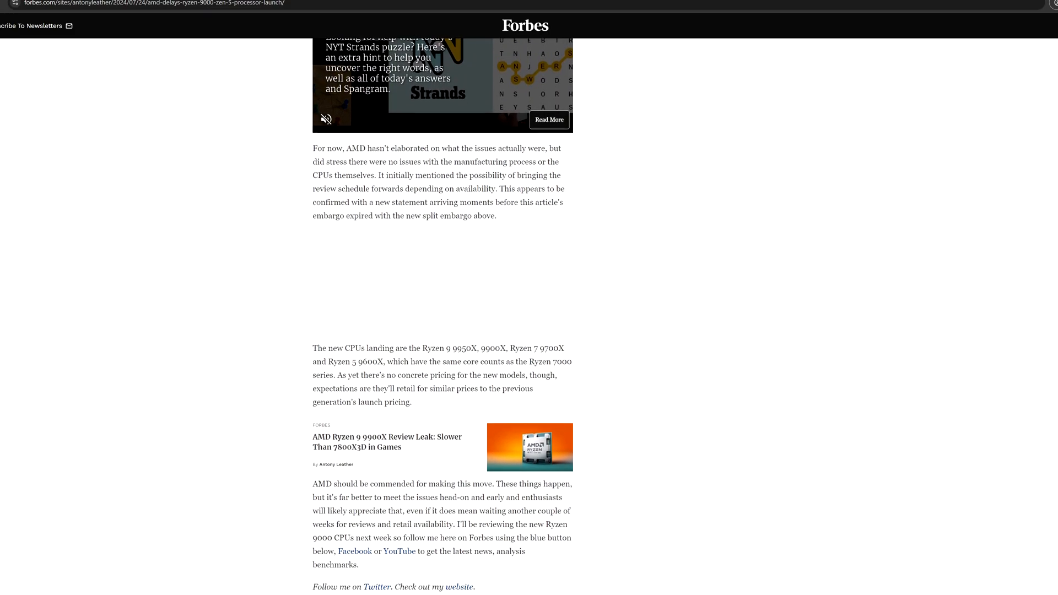
pyautogui.scroll(-3)
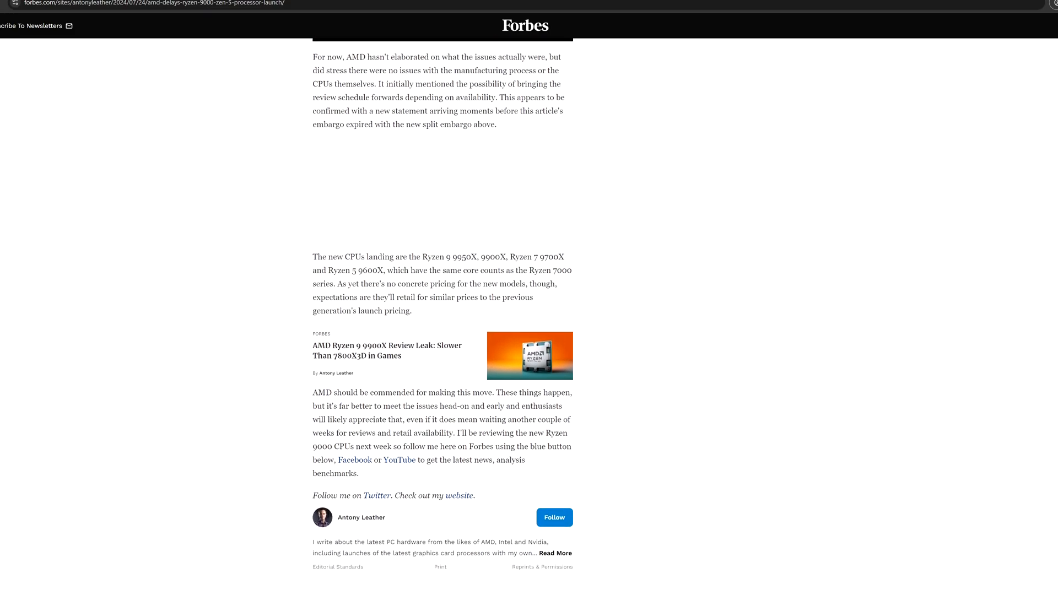
pyautogui.scroll(-3)
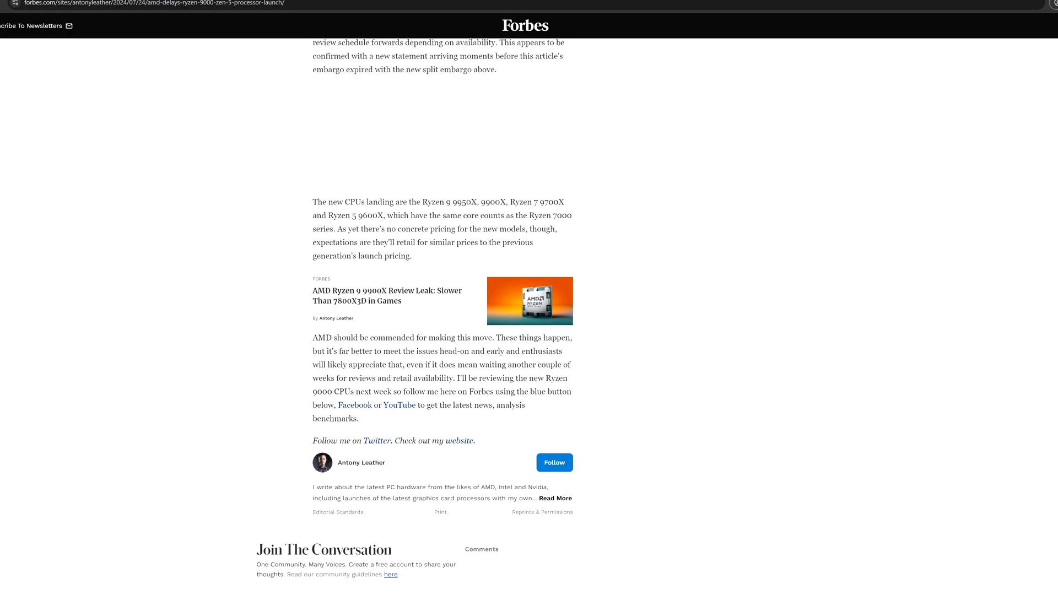
pyautogui.scroll(-3)
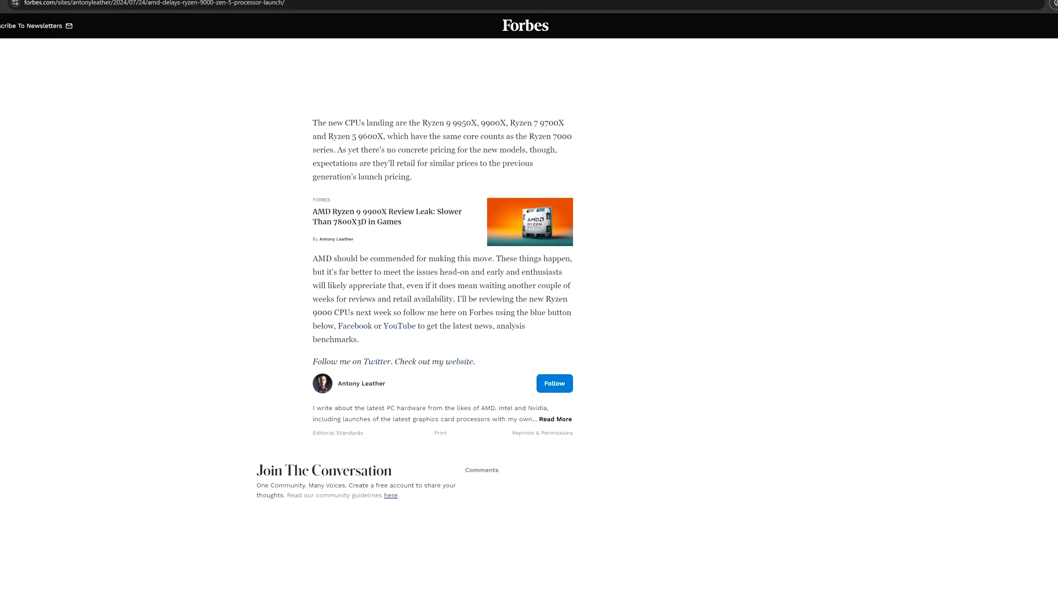
pyautogui.scroll(-3)
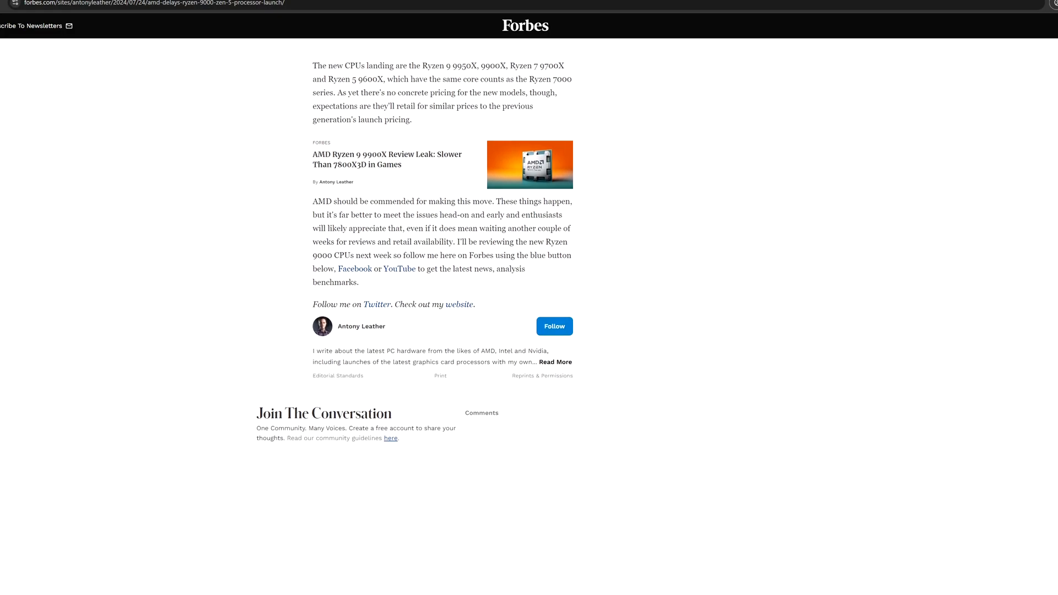
pyautogui.scroll(-3)
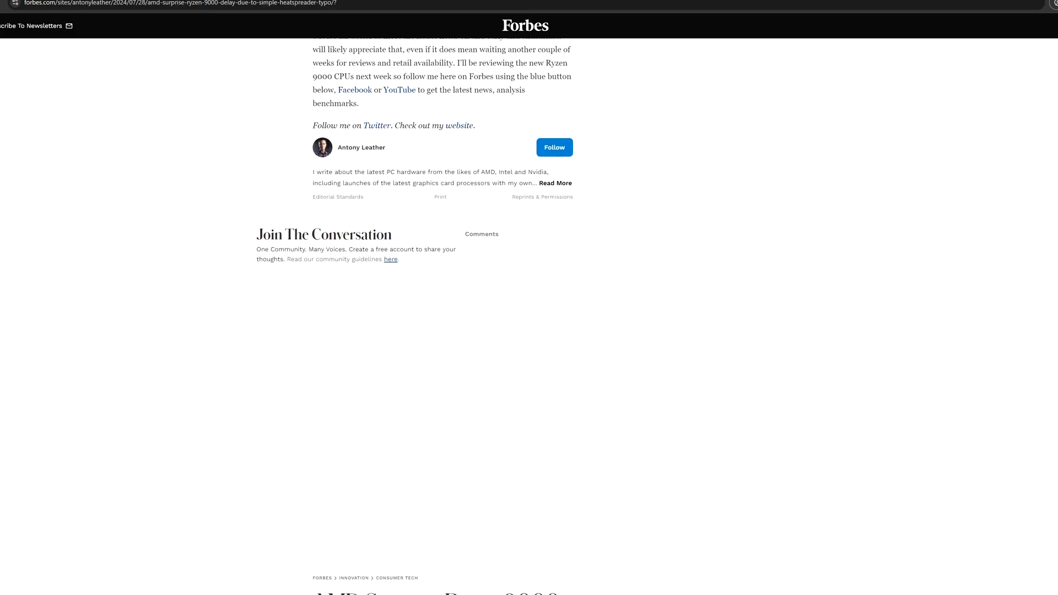
# - Scroll the heatspreader-typo article past the mislabelled Ryzen 9 9700X photo to the related-article links
pyautogui.scroll(3)
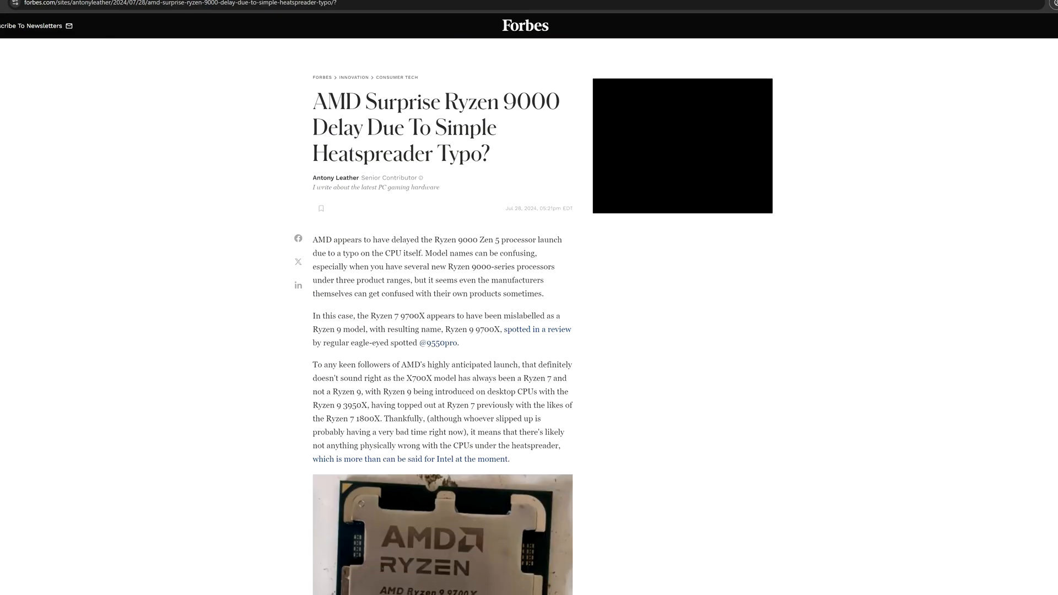
pyautogui.scroll(-3)
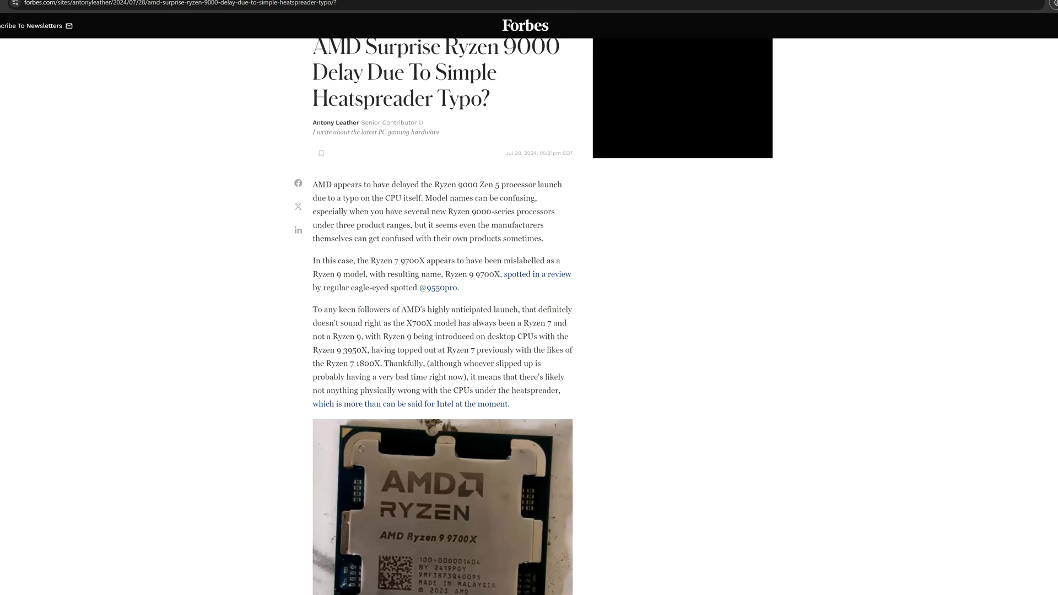
pyautogui.scroll(-3)
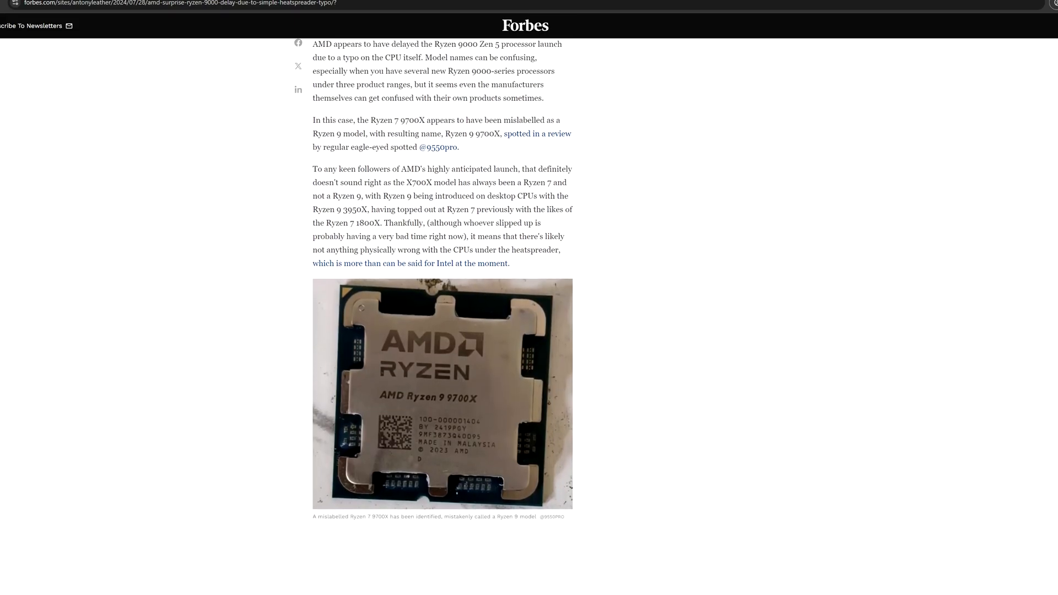
pyautogui.scroll(-3)
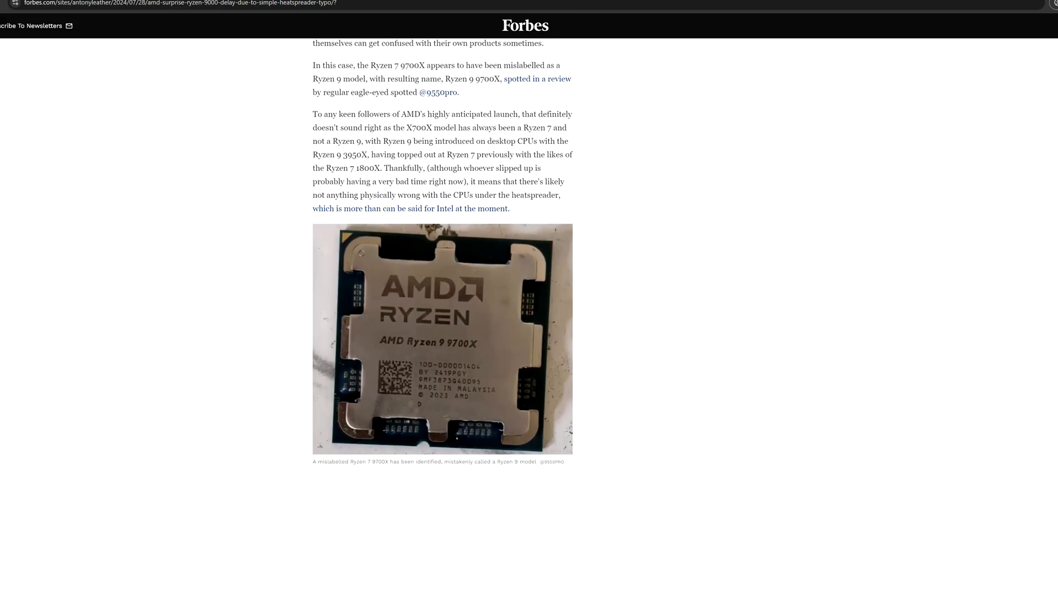
pyautogui.scroll(-3)
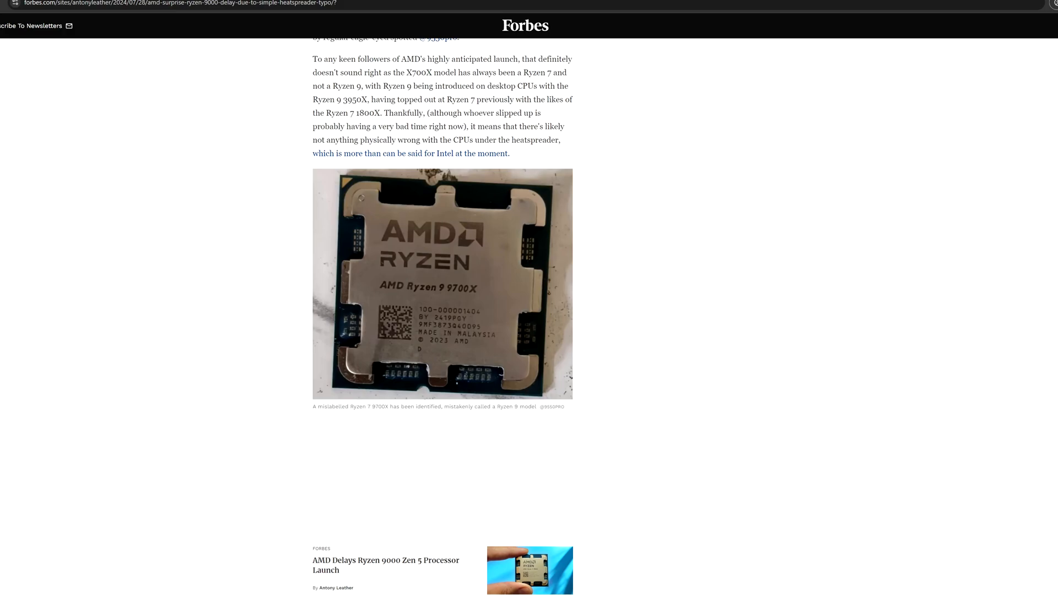
pyautogui.scroll(-3)
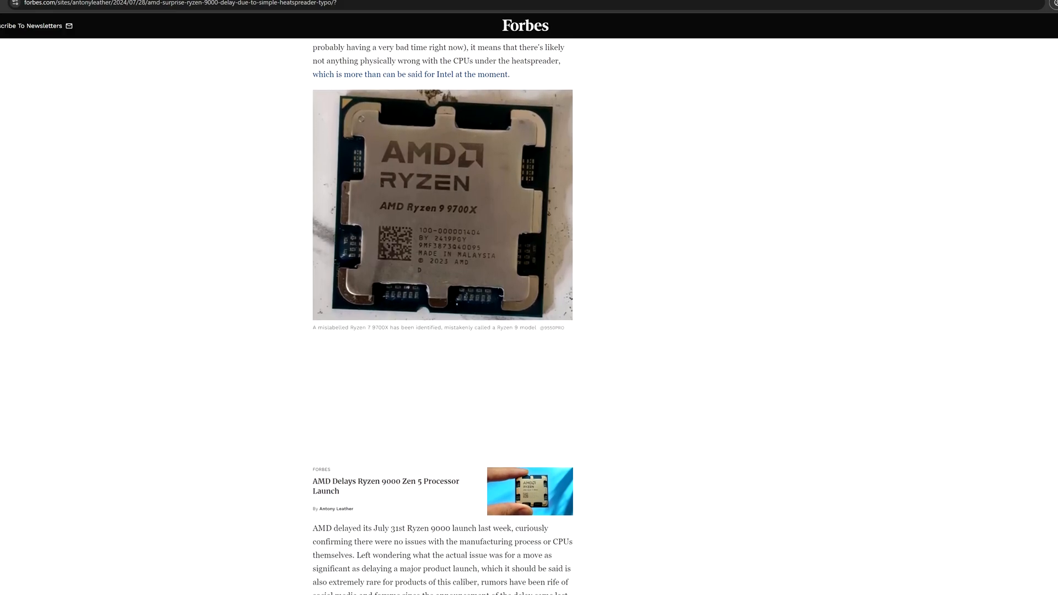
pyautogui.scroll(-3)
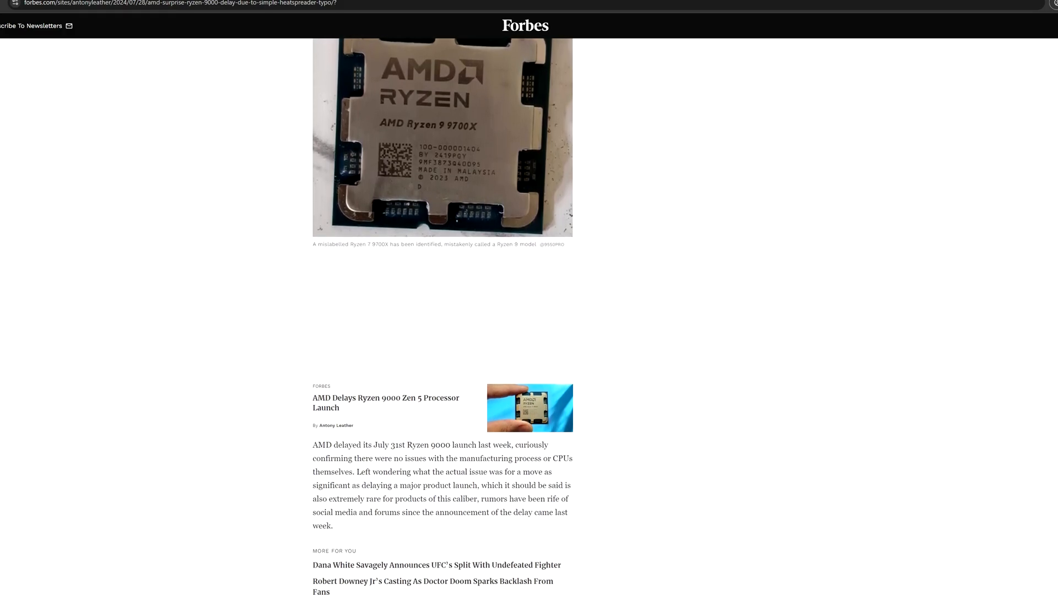
pyautogui.scroll(-3)
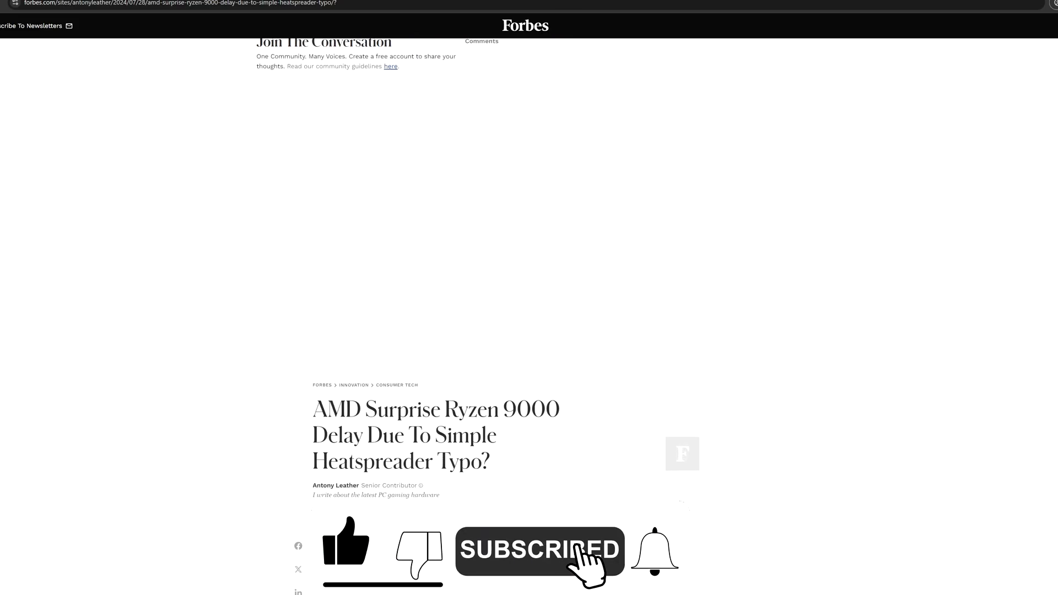
# - Scroll past the Intel stability paragraph to the AMD Ryzen 9000 specifications chart
pyautogui.scroll(-3)
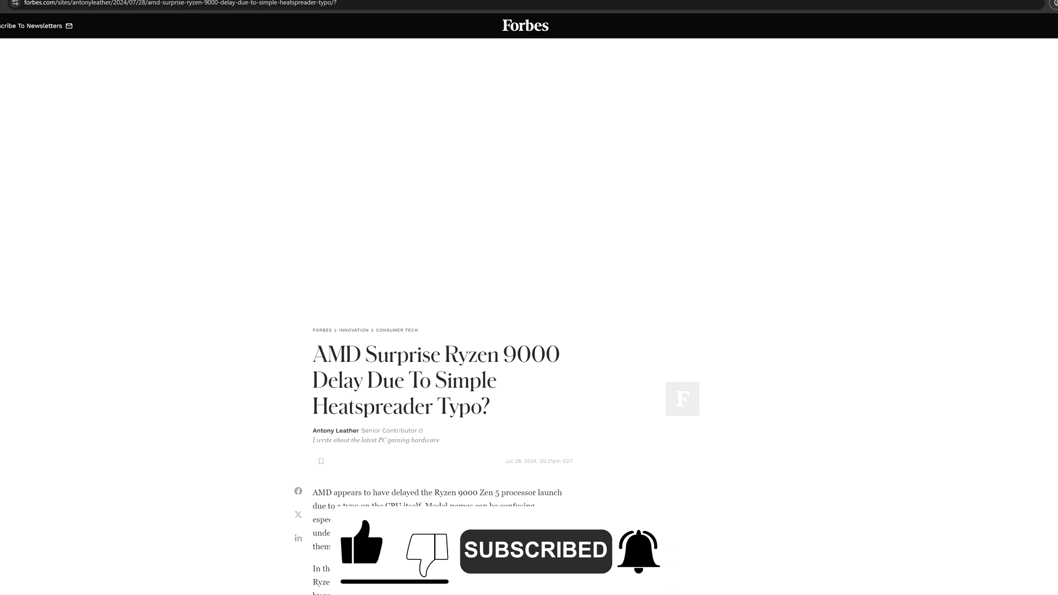
pyautogui.scroll(-3)
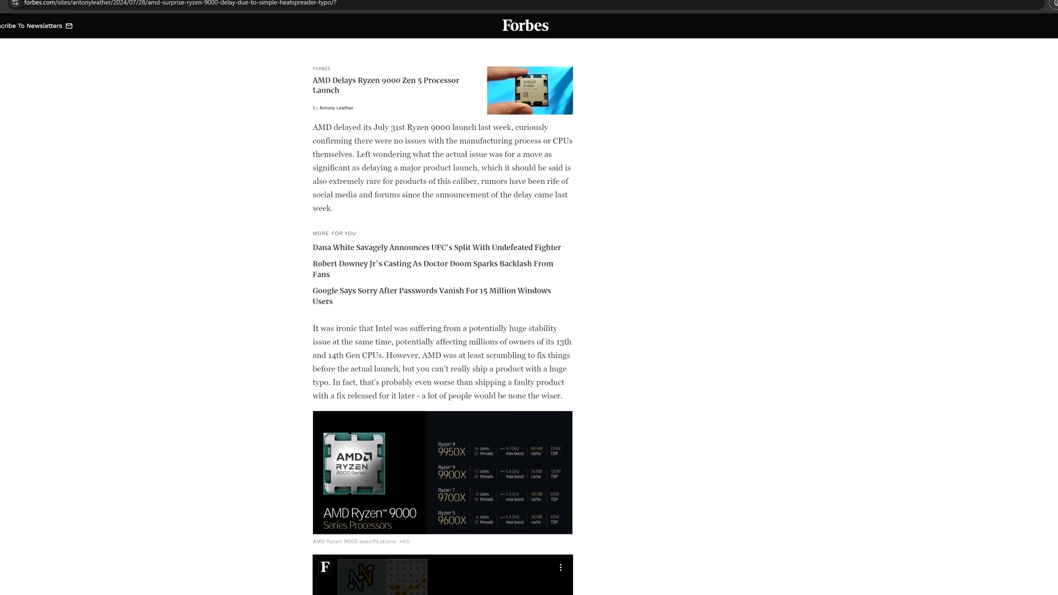
pyautogui.scroll(-3)
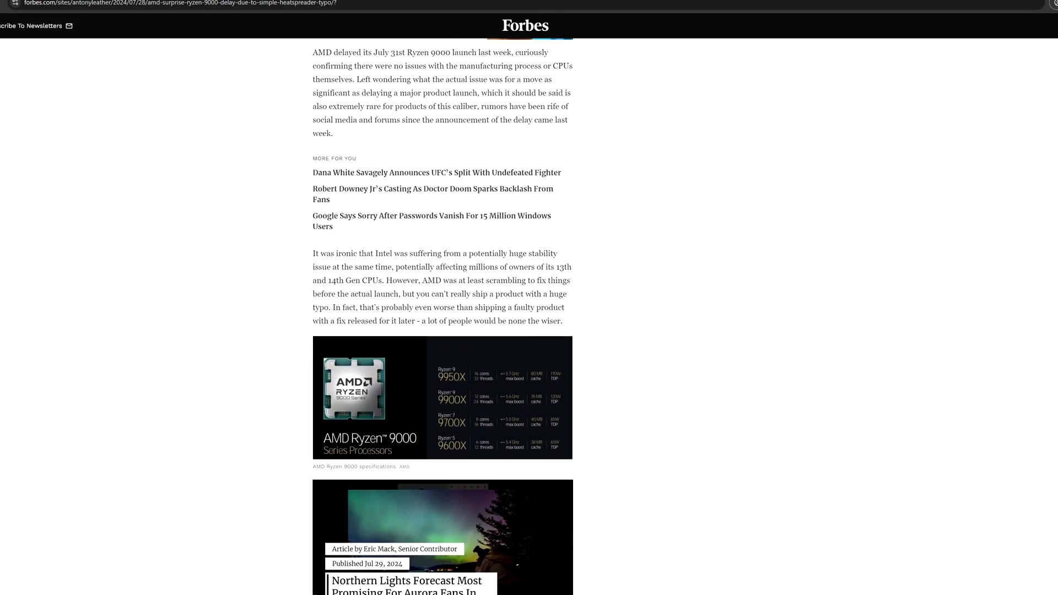